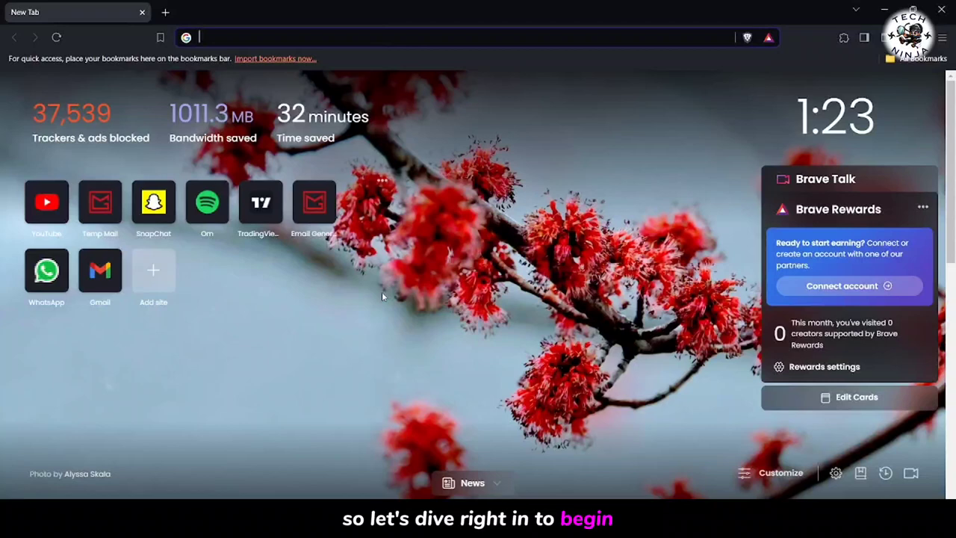
# Step: Load instagram.com in Brave's new tab to reach the logged-in home feed
pyautogui.write('instagram.com/archives2277/')
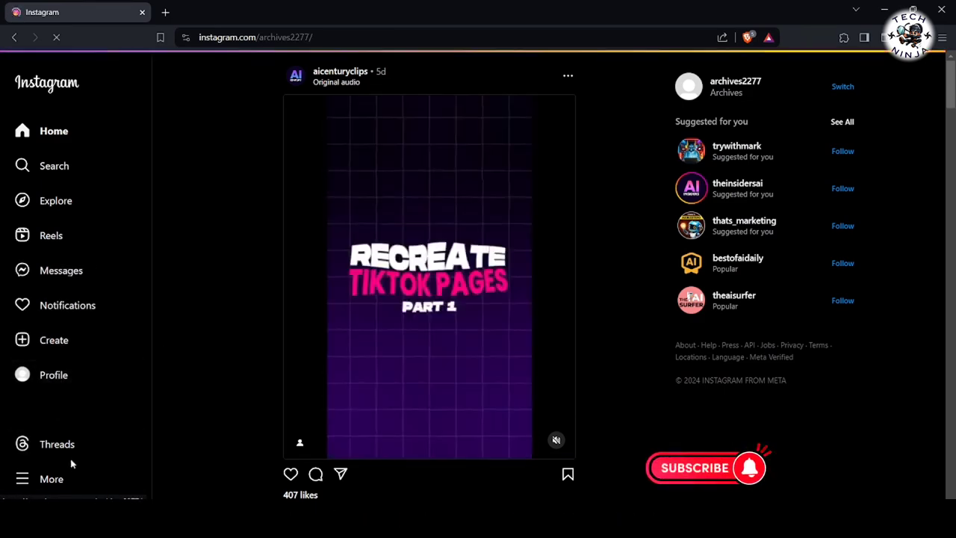
# Step: Open Edit profile from the profile page, dismiss the Accounts Center notice, and scroll to Account type and tools
pyautogui.click(53, 375)
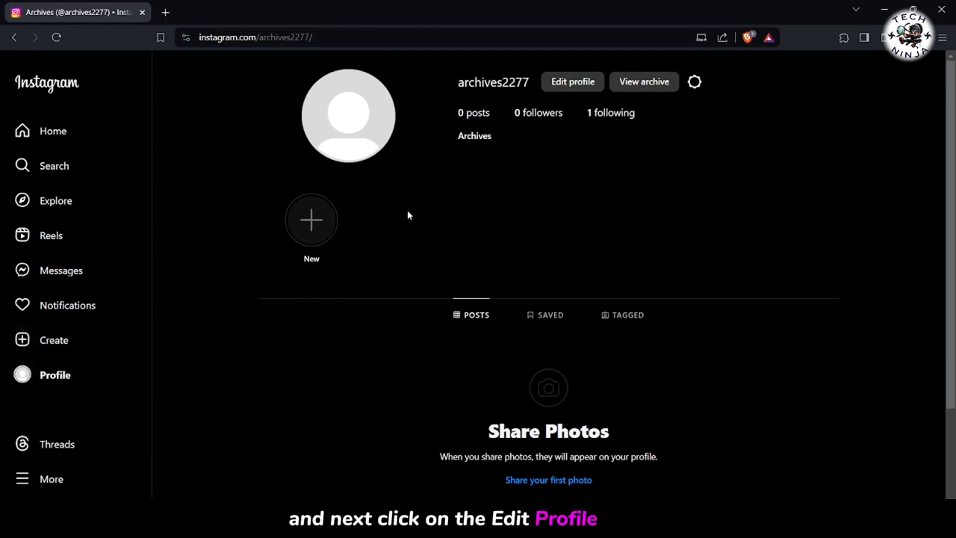
pyautogui.click(572, 82)
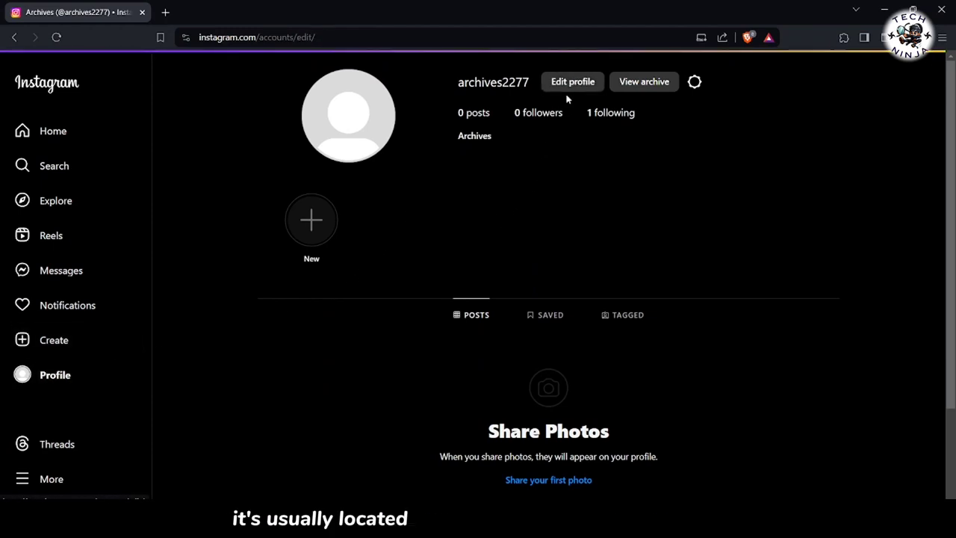
pyautogui.click(573, 81)
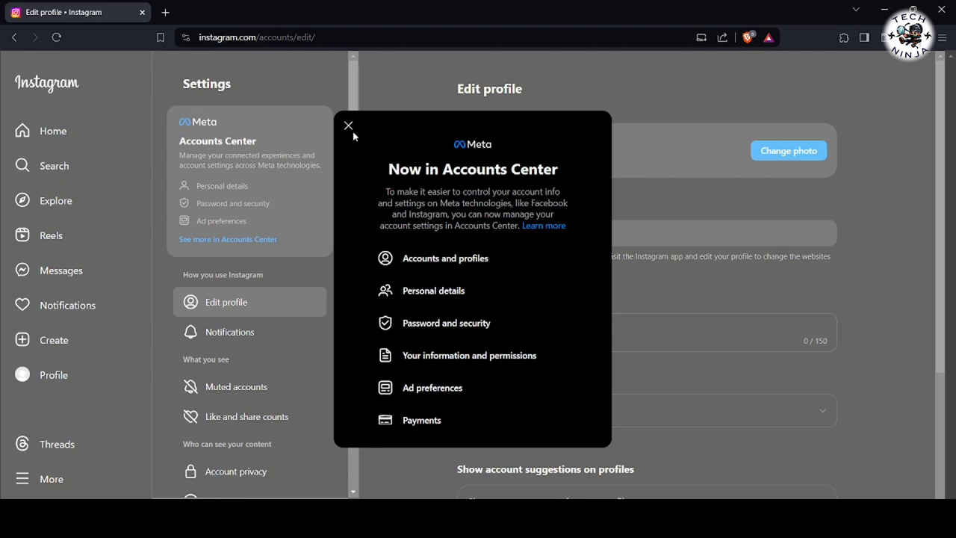
pyautogui.click(348, 125)
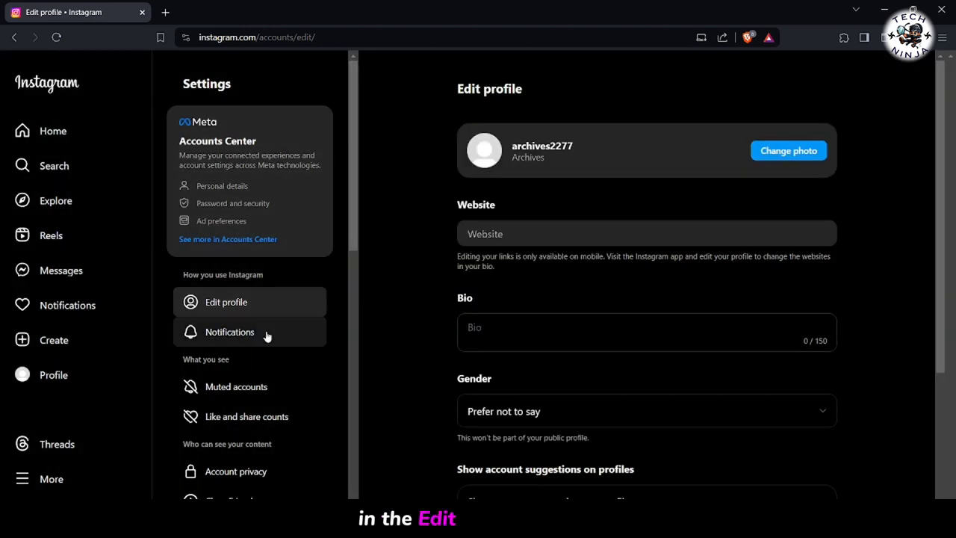
pyautogui.scroll(-3)
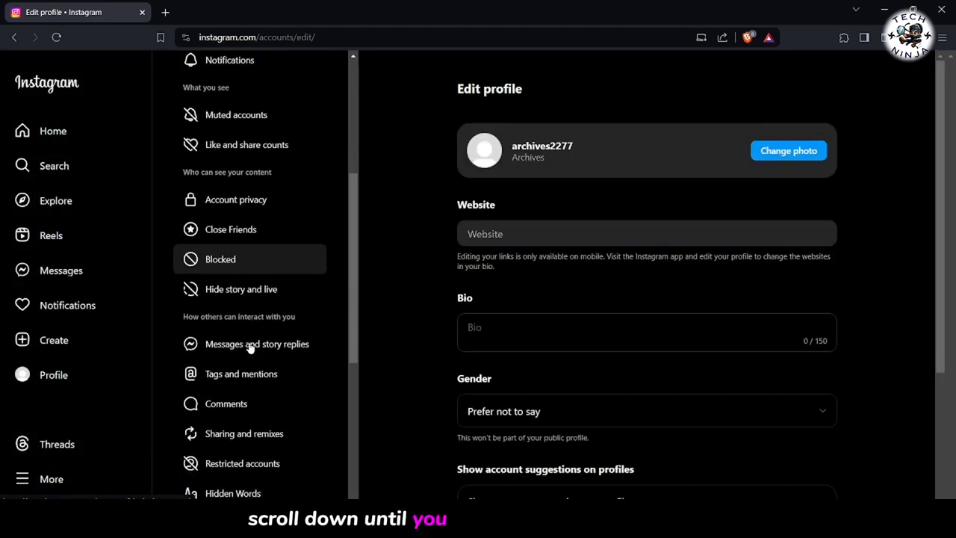
pyautogui.scroll(-3)
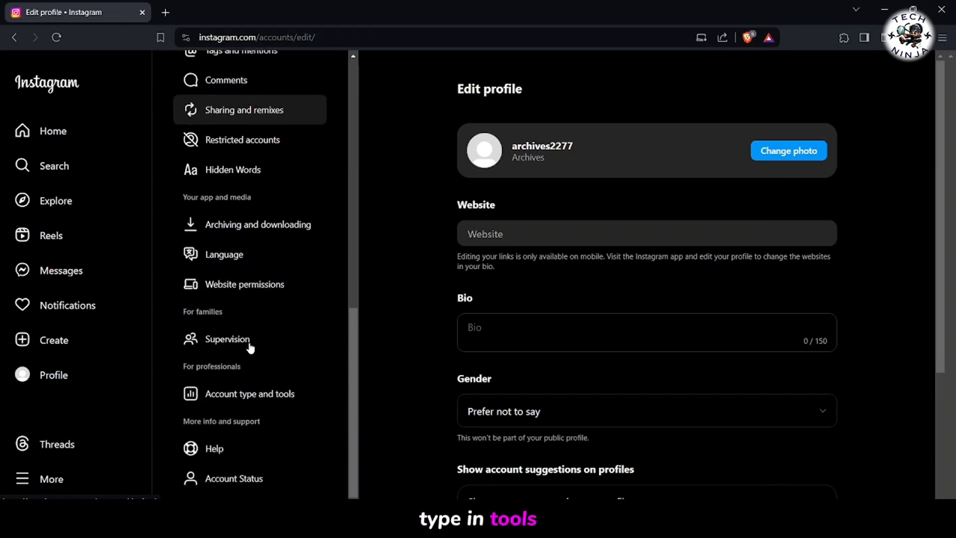
# Step: Open Account type and tools, dismiss the notice, and start switching to a professional account
pyautogui.click(250, 393)
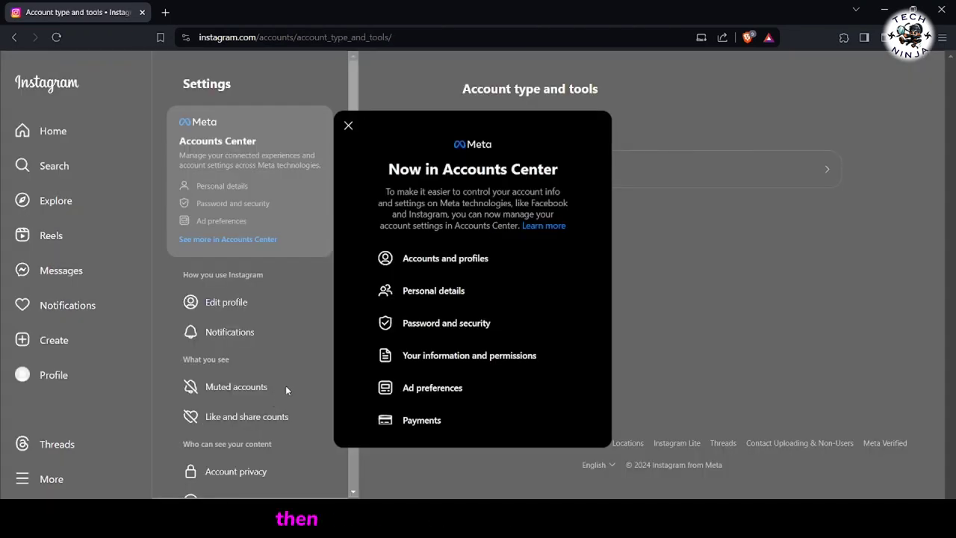
pyautogui.click(347, 126)
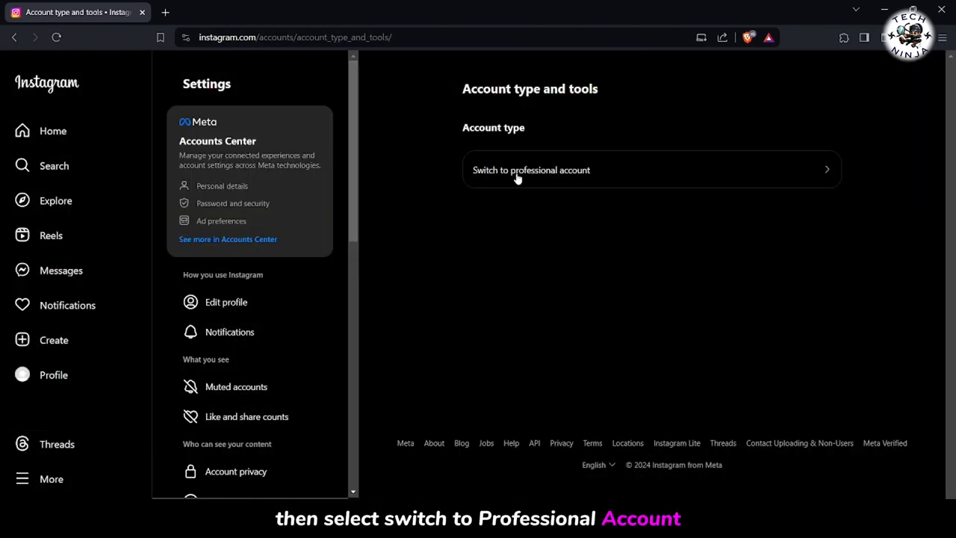
pyautogui.click(531, 170)
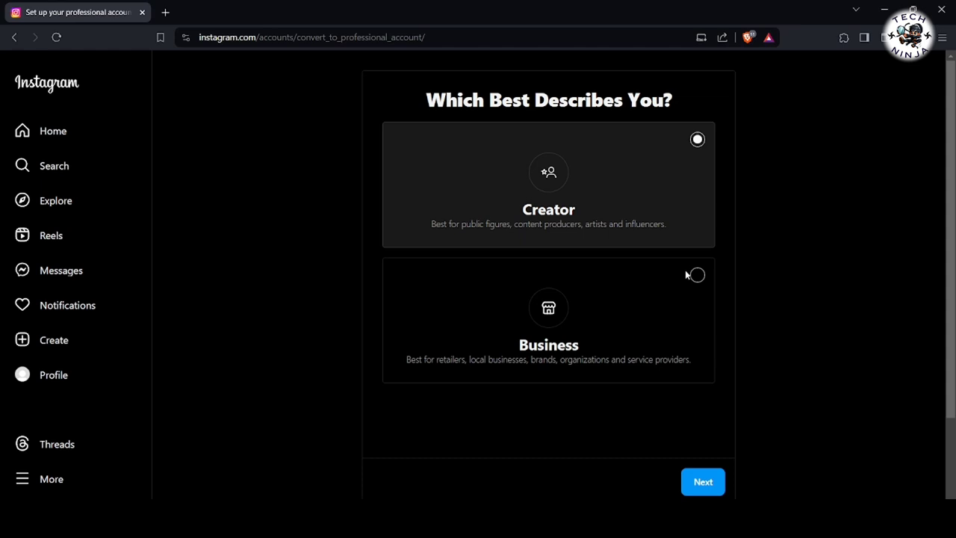
# Step: Confirm Creator as the account type, pick Personal blog as the category, and submit
pyautogui.click(548, 184)
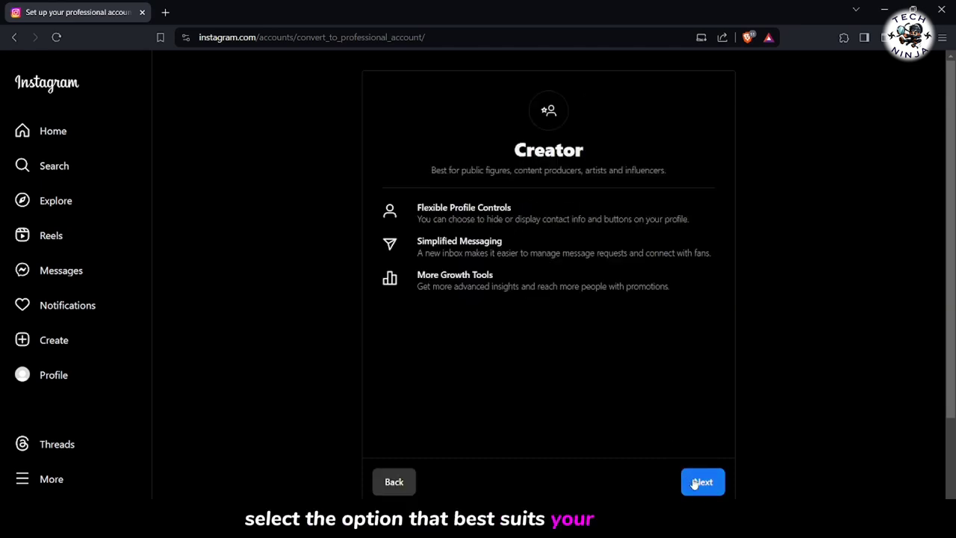
pyautogui.click(701, 482)
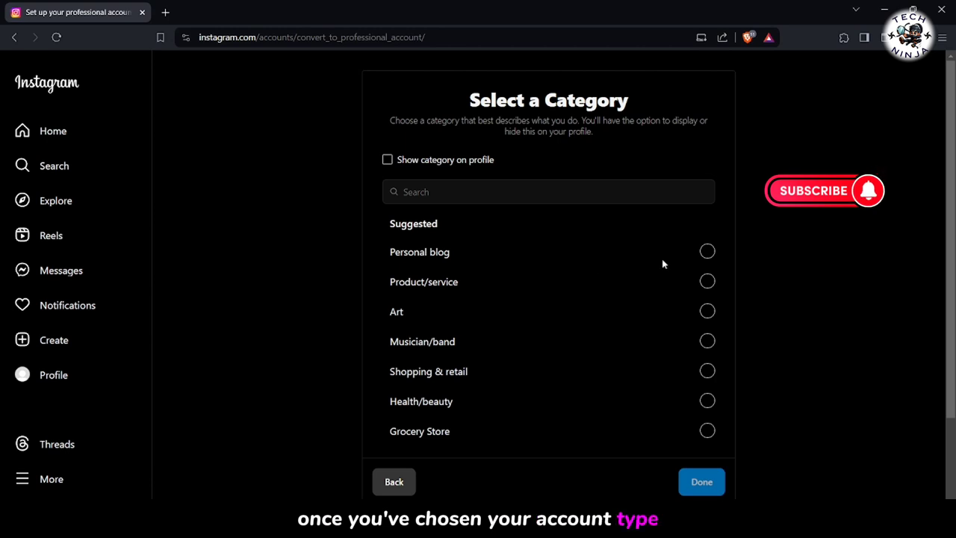
pyautogui.click(707, 251)
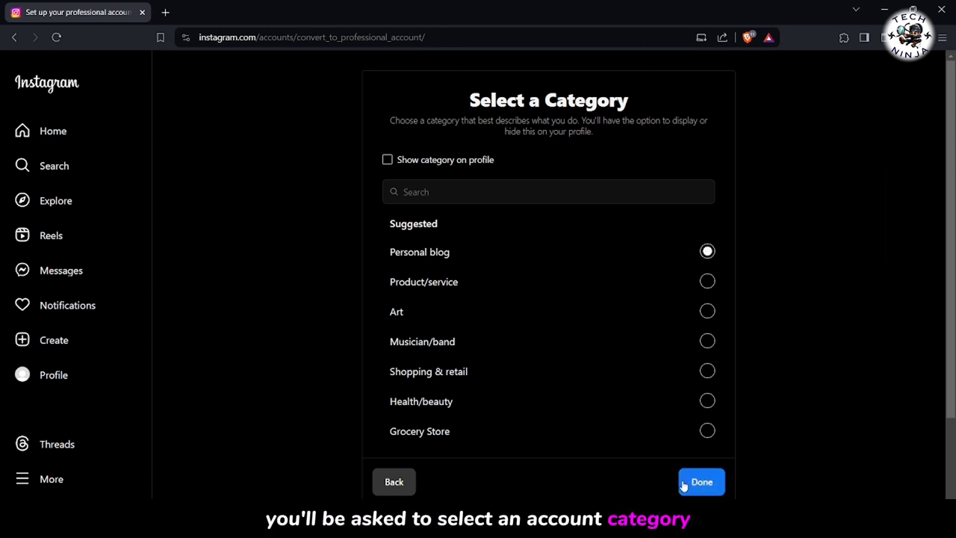
pyautogui.click(701, 482)
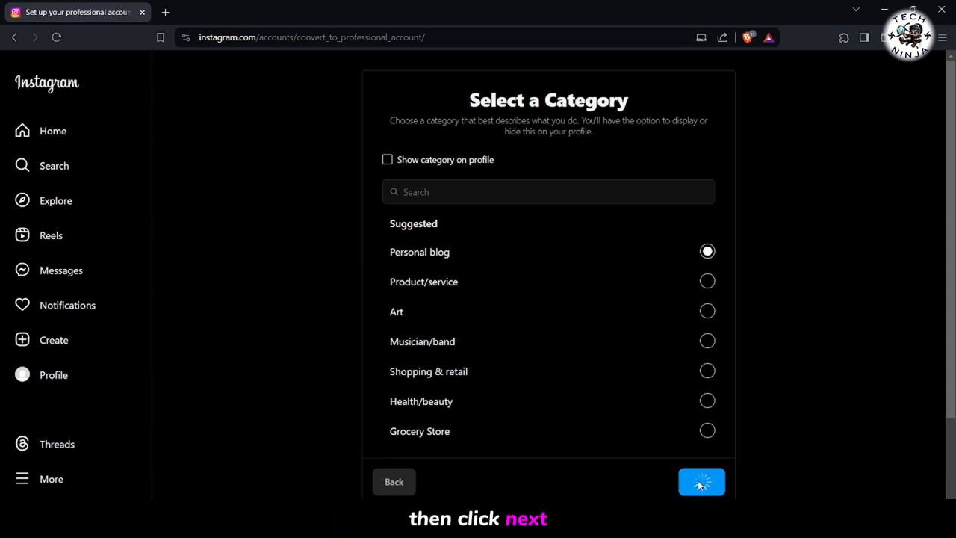
pyautogui.click(701, 482)
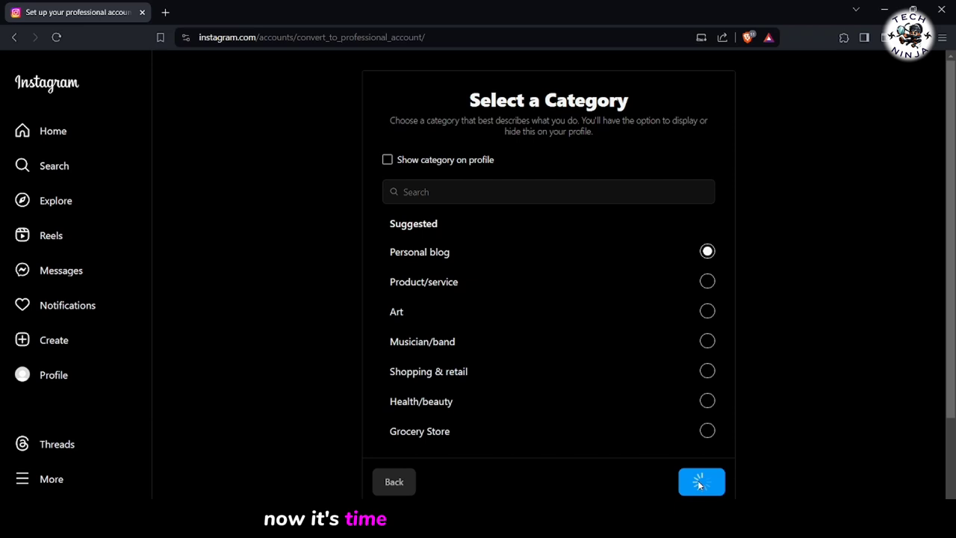
# Step: Dismiss the notices and enter the bio 'A Tech Related Theam PAge' on the profile
pyautogui.click(701, 482)
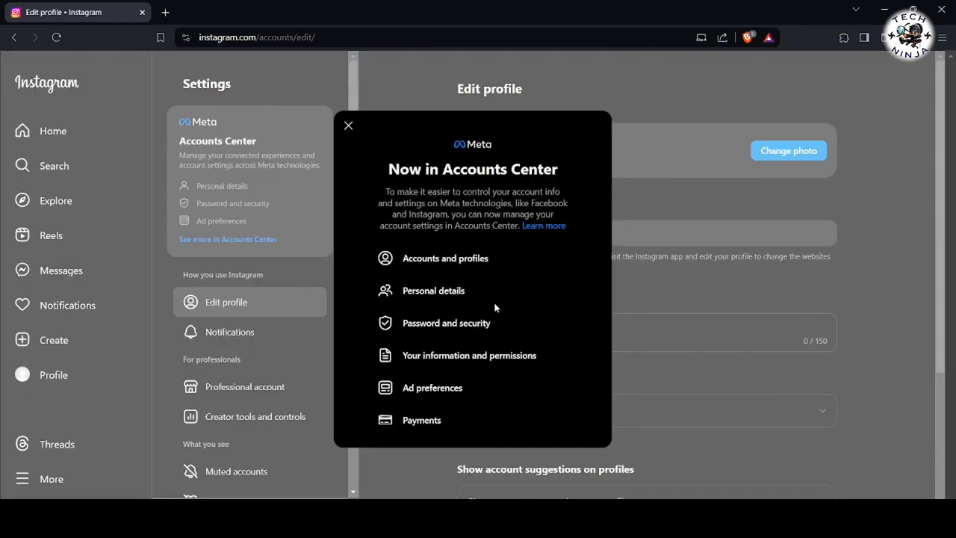
pyautogui.click(348, 125)
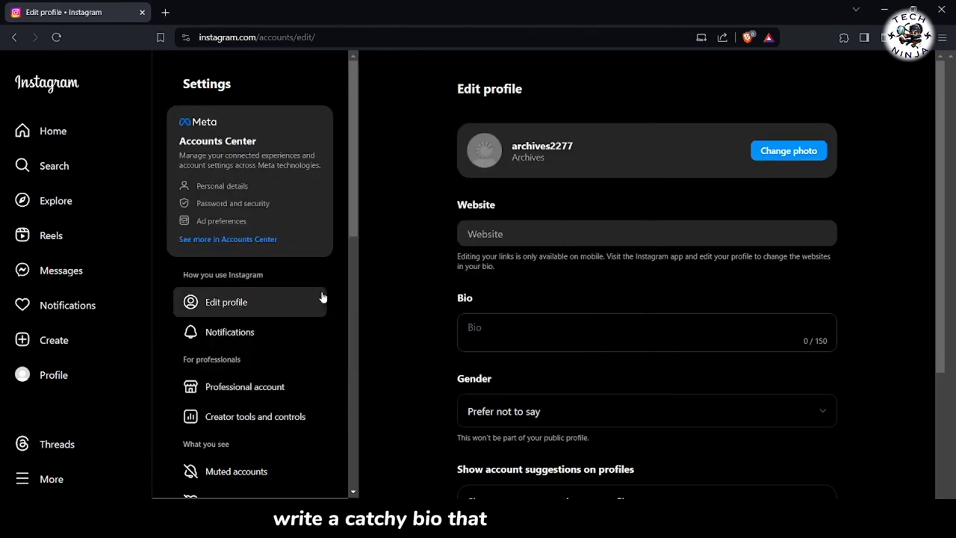
pyautogui.write('A Teh')
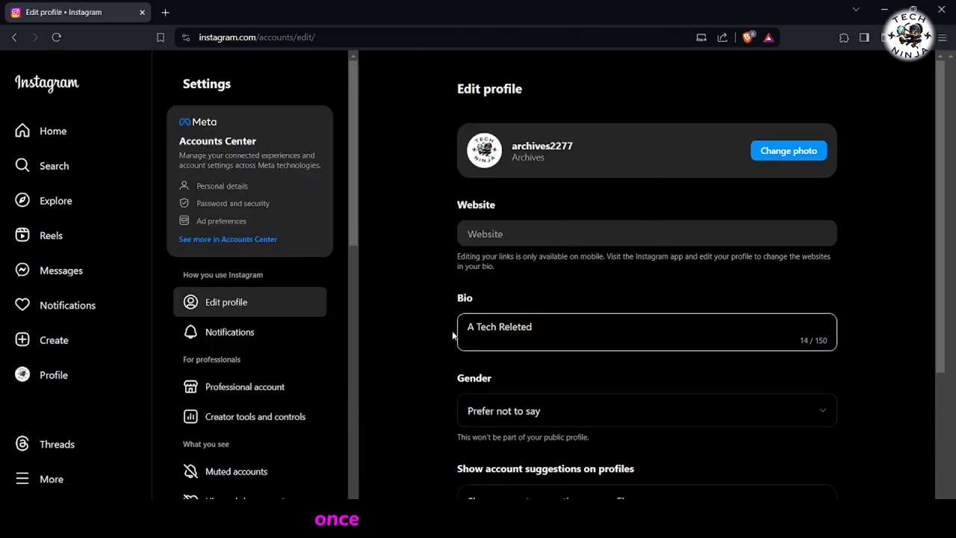
pyautogui.write('Theam PAge')
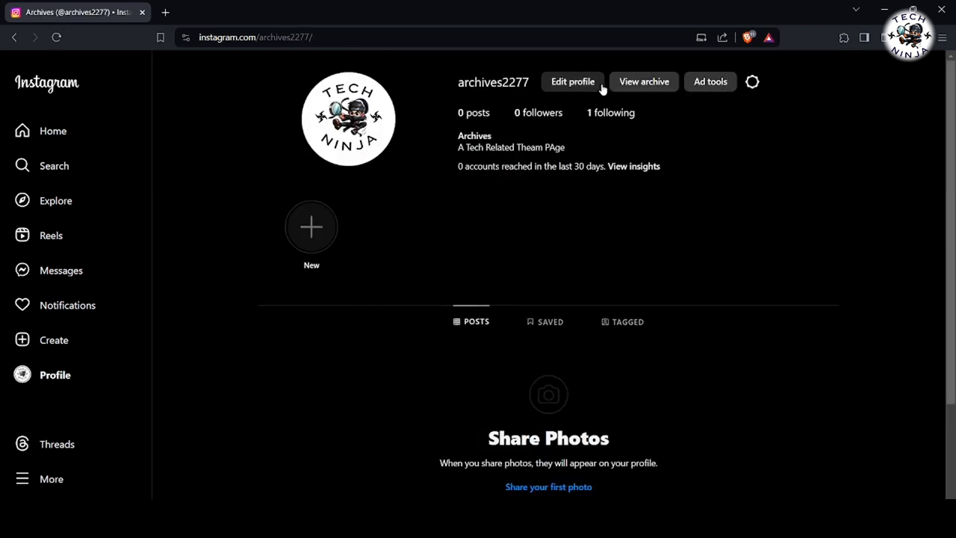
# Step: Reopen Edit profile and review the Professional account settings showing Personal blog as the category
pyautogui.click(572, 82)
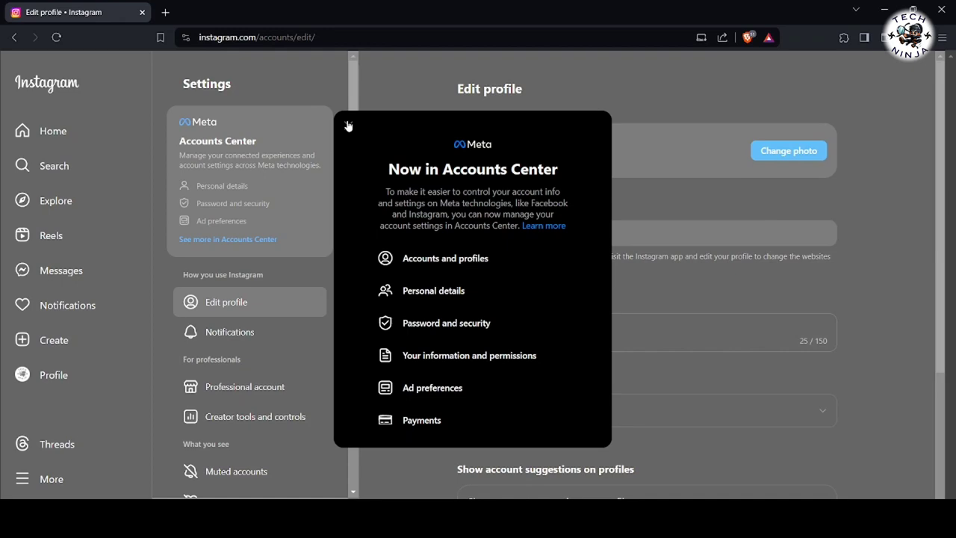
pyautogui.click(255, 416)
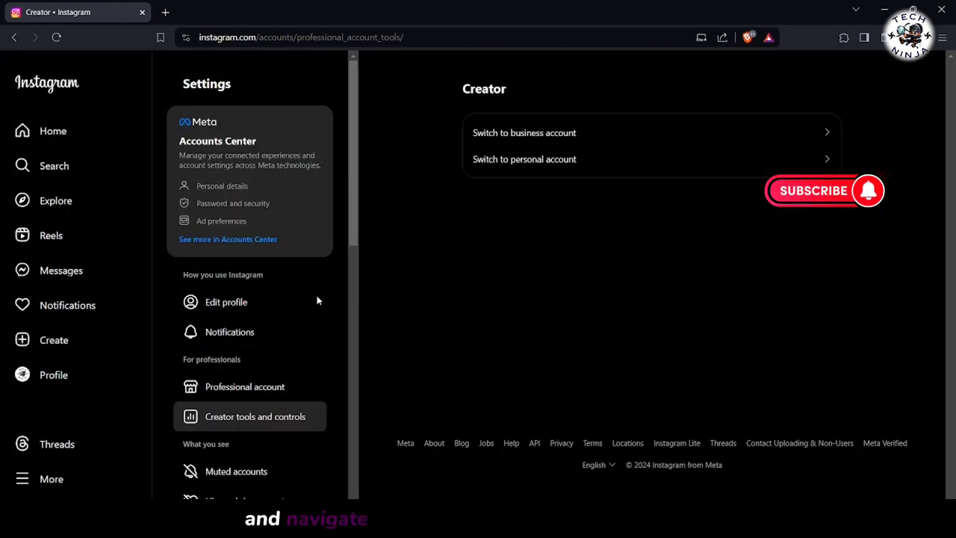
pyautogui.click(245, 386)
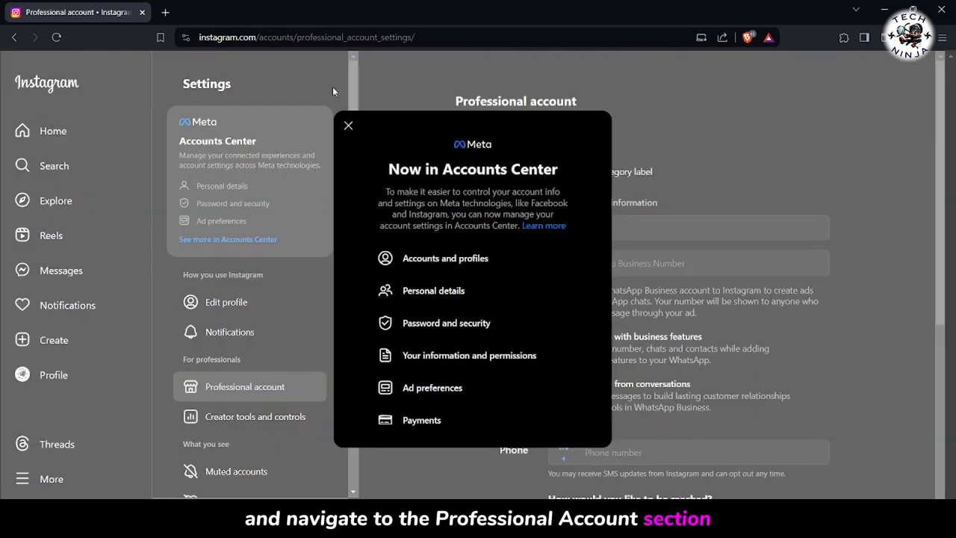
pyautogui.click(347, 125)
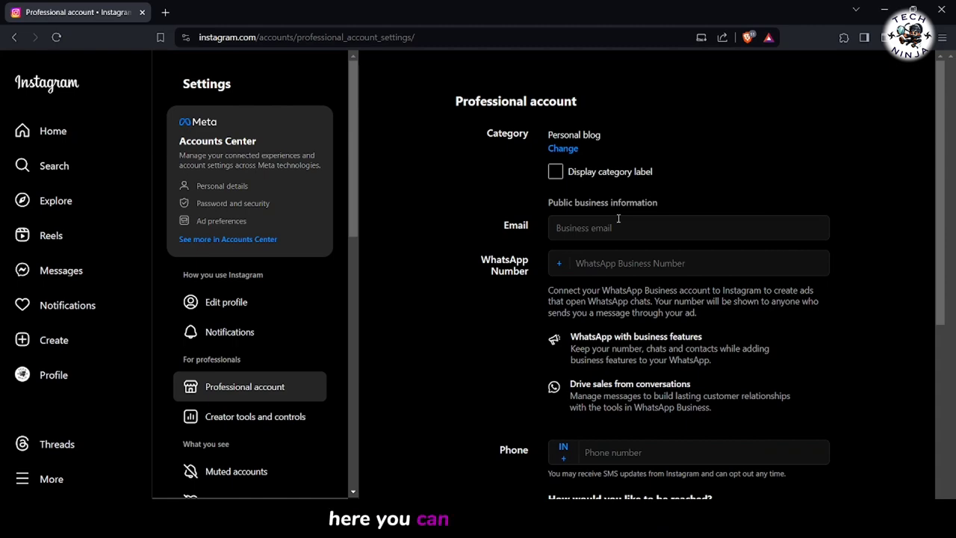
pyautogui.scroll(-3)
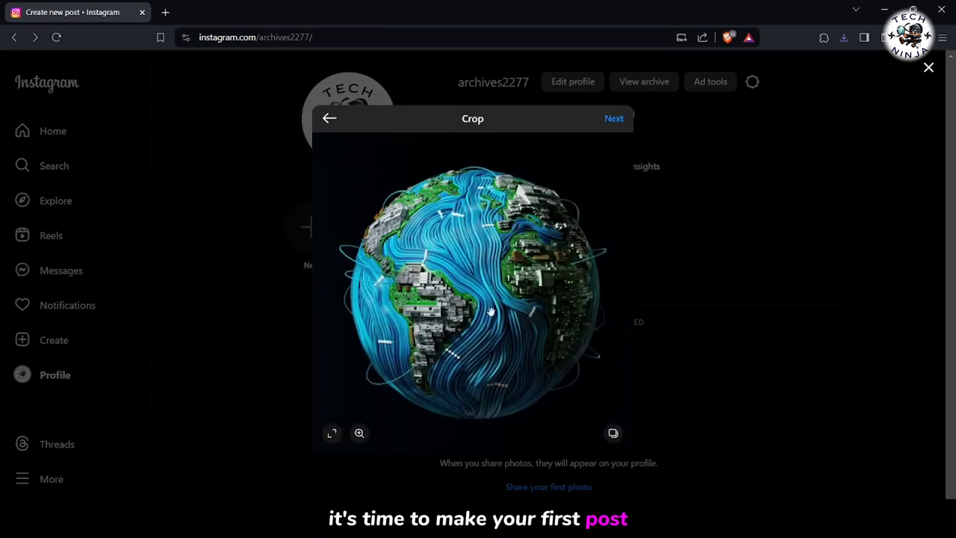
# Step: Continue past cropping the globe image and share it as the first post
pyautogui.click(614, 118)
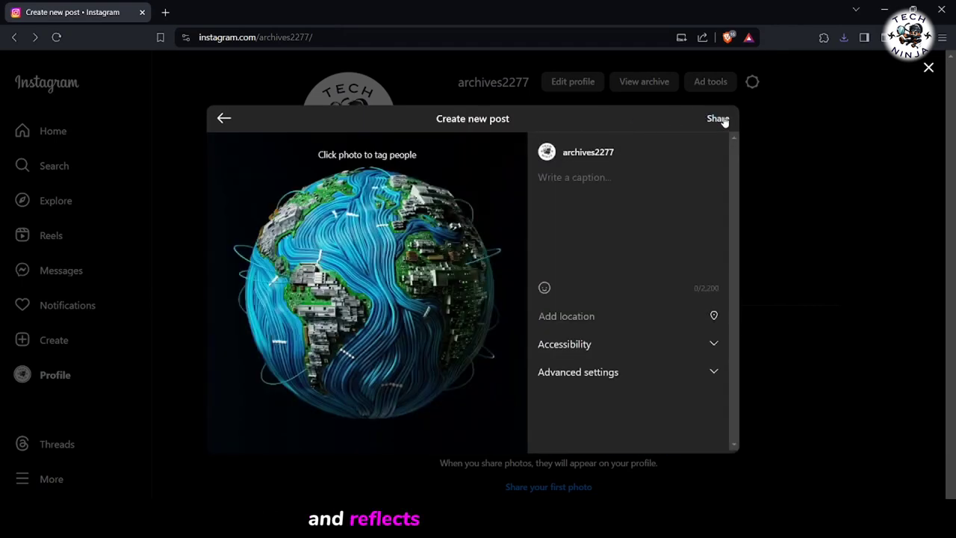
pyautogui.click(717, 118)
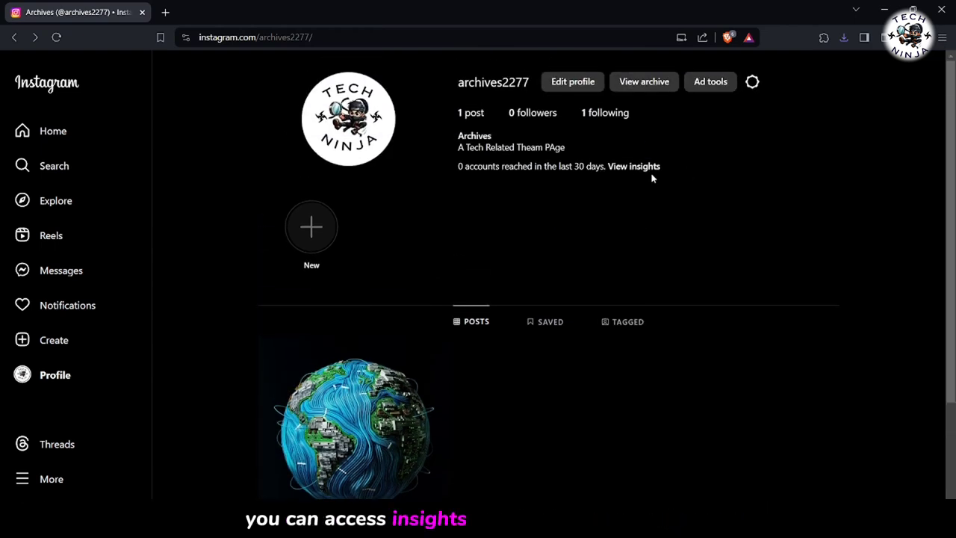
# Step: View Account insights and scroll through the zero reach and engagement figures for the globe post
pyautogui.click(634, 166)
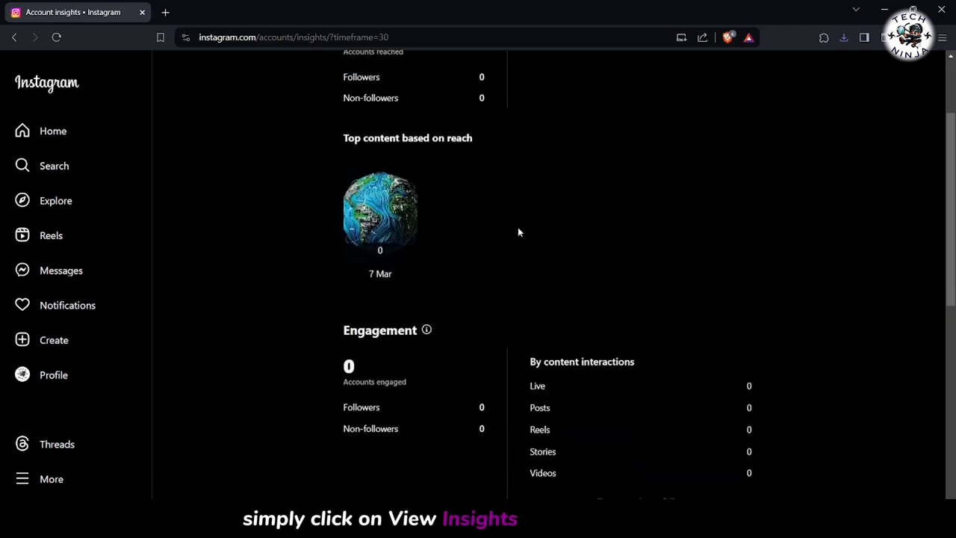
pyautogui.scroll(-3)
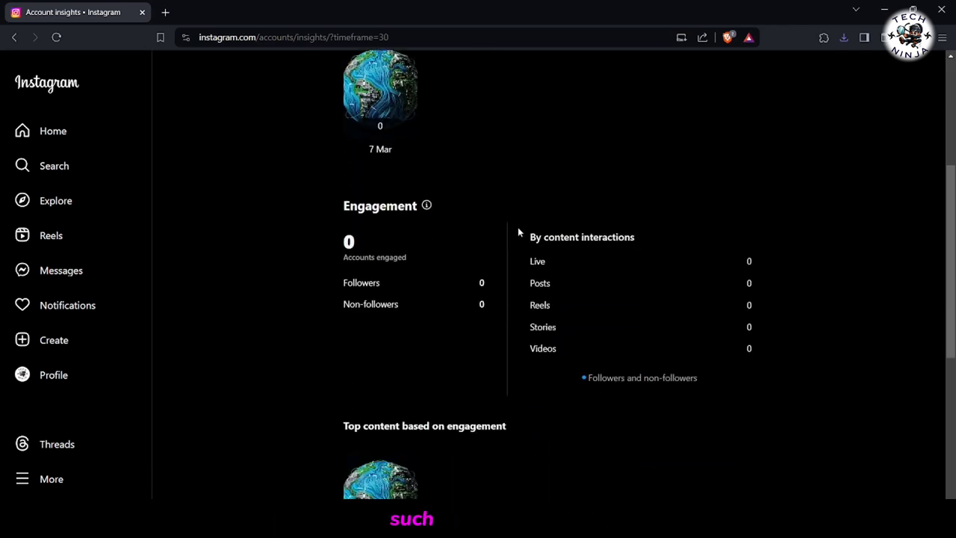
pyautogui.scroll(3)
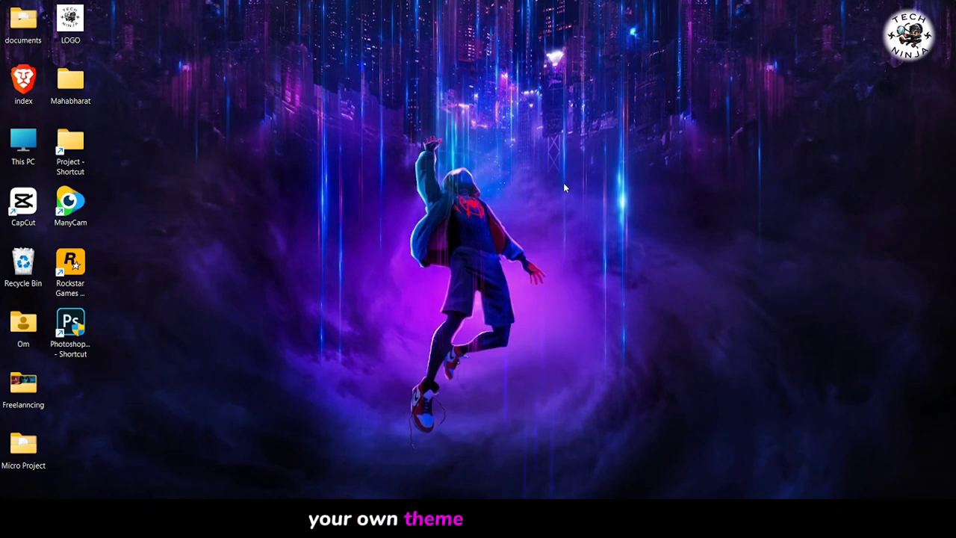
pyautogui.moveTo(585, 191)
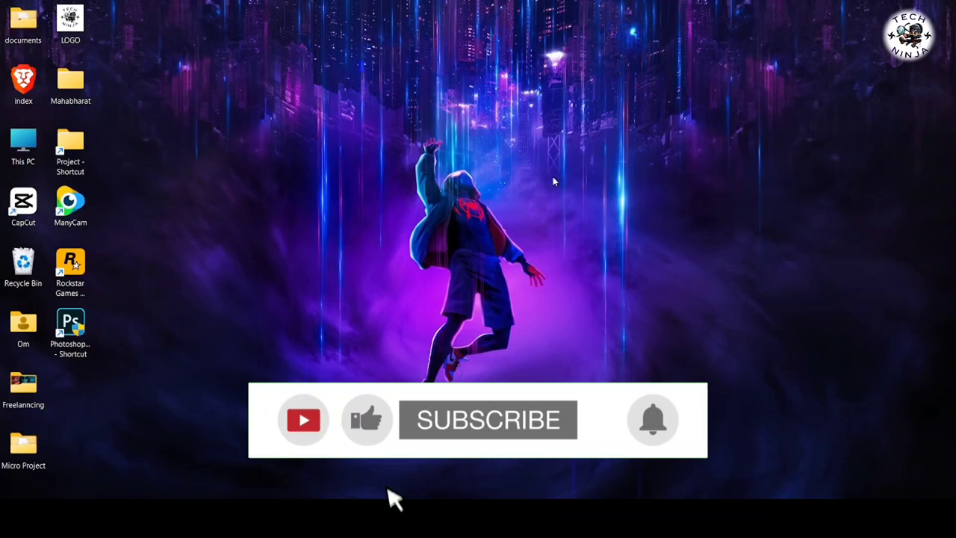
# Step: Close the Brave window so the Windows desktop is showing
pyautogui.click(488, 419)
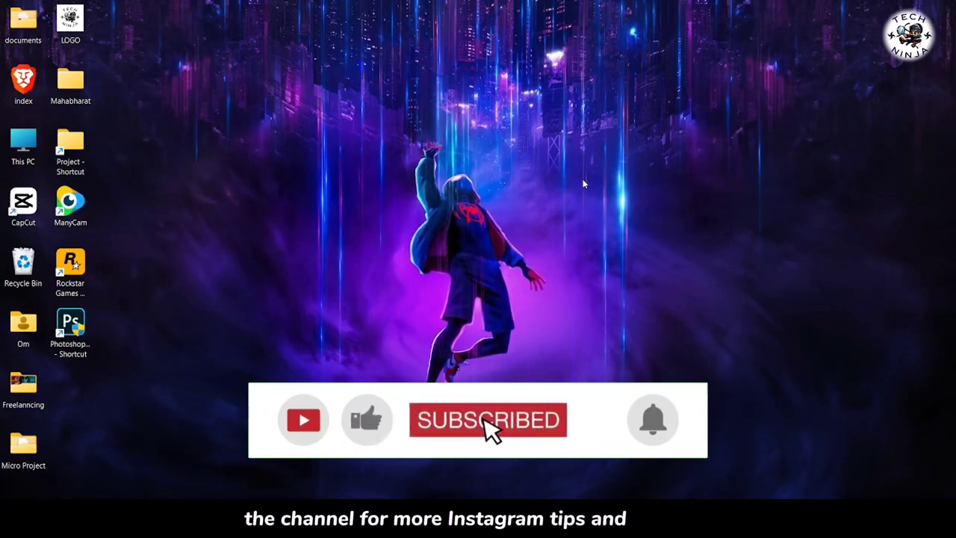